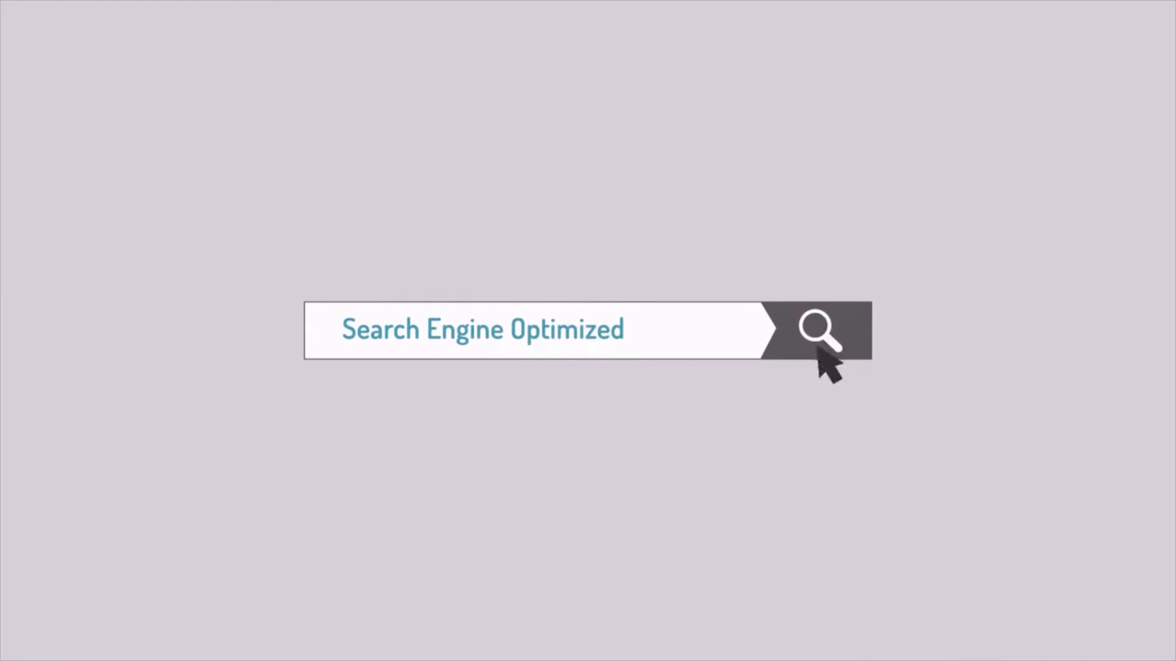
pyautogui.click(817, 340)
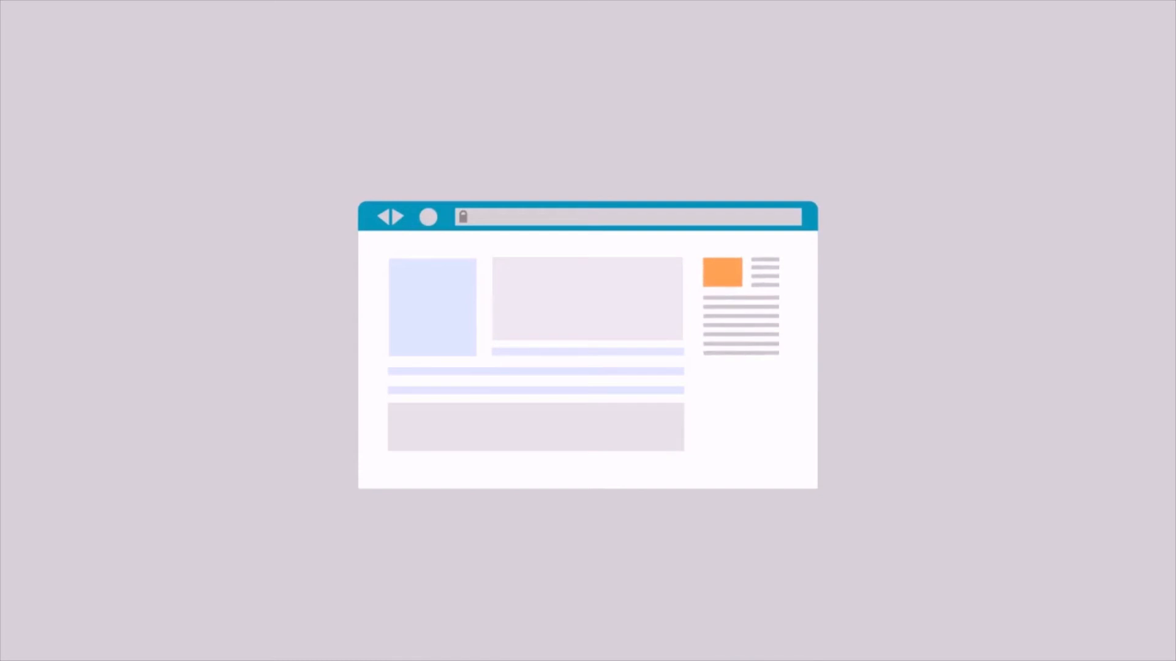
pyautogui.scroll(-3)
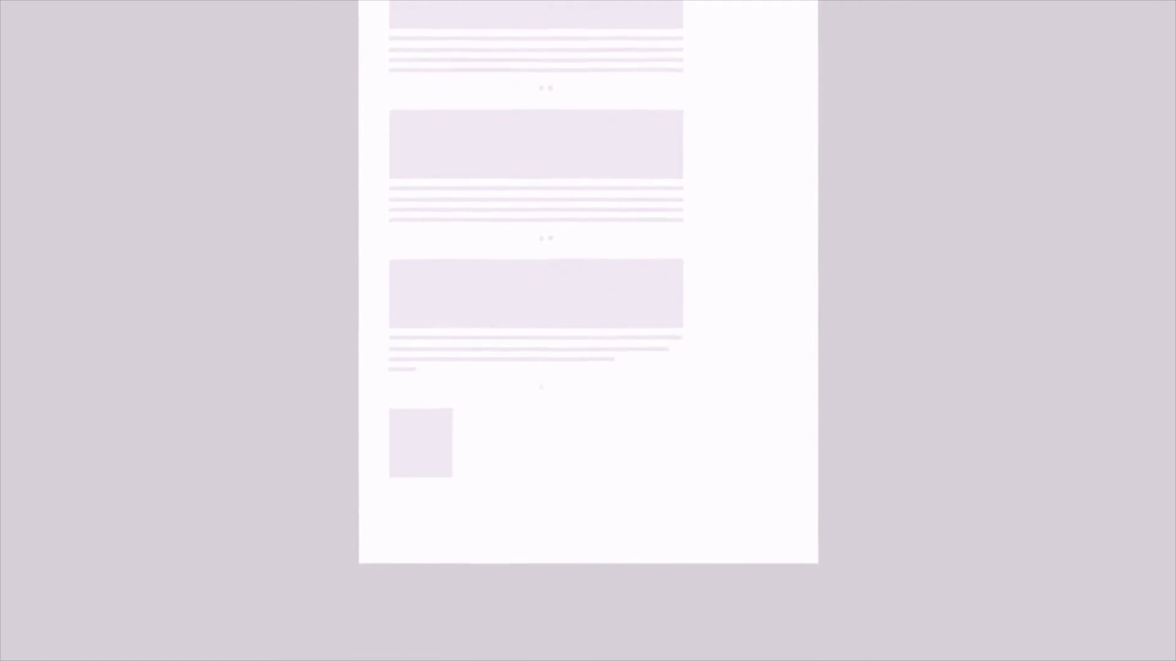